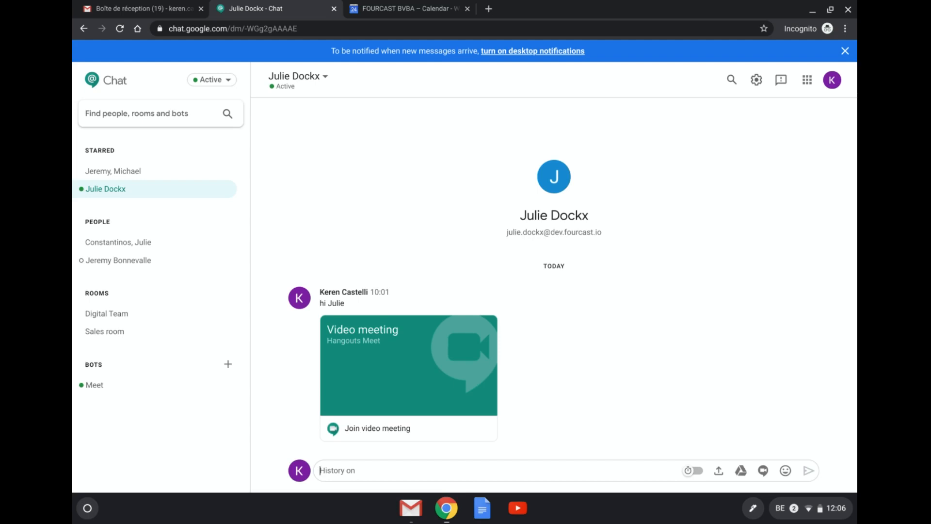
pyautogui.moveTo(234, 198)
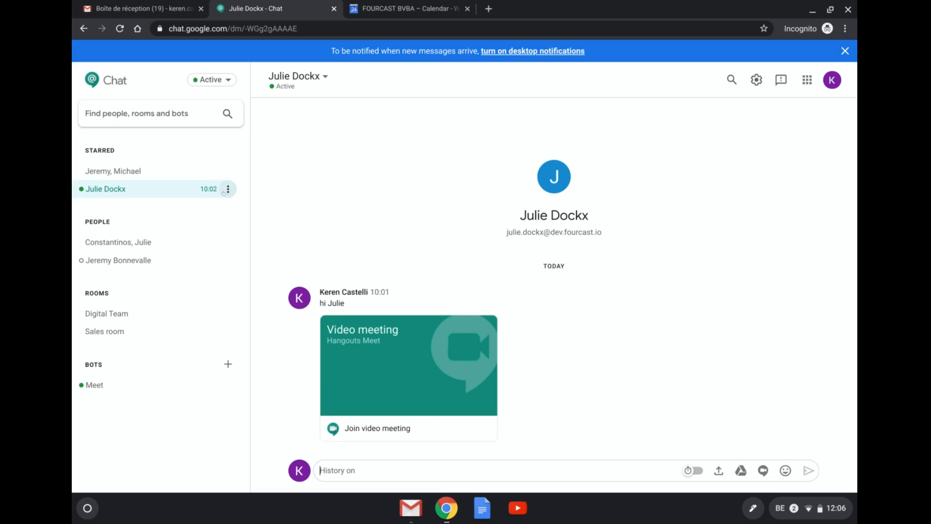
# Review the per-conversation options for the current and the other starred conversation, then dismiss them.
pyautogui.click(227, 189)
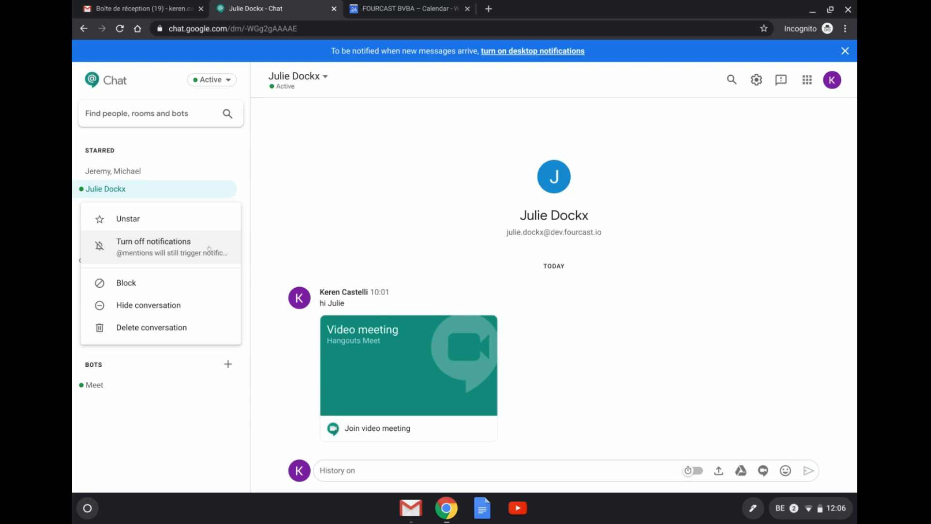
pyautogui.moveTo(209, 238)
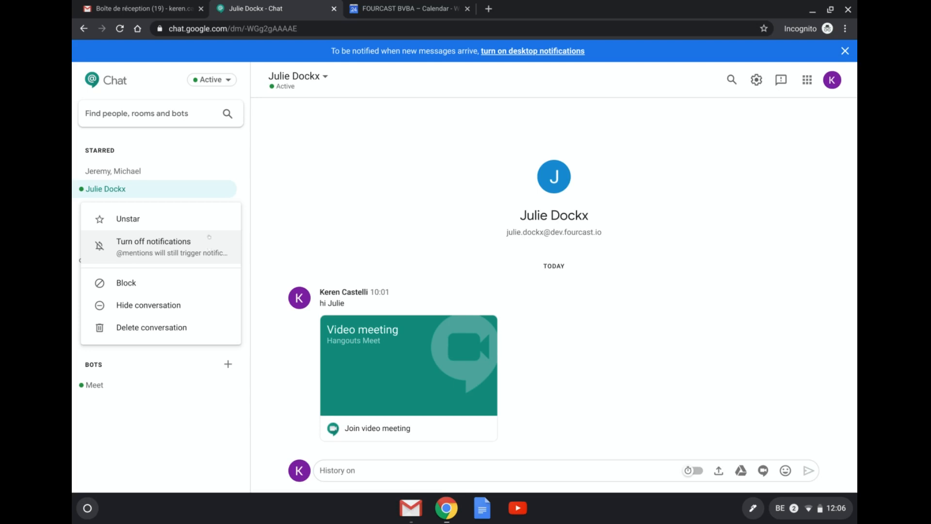
pyautogui.click(227, 171)
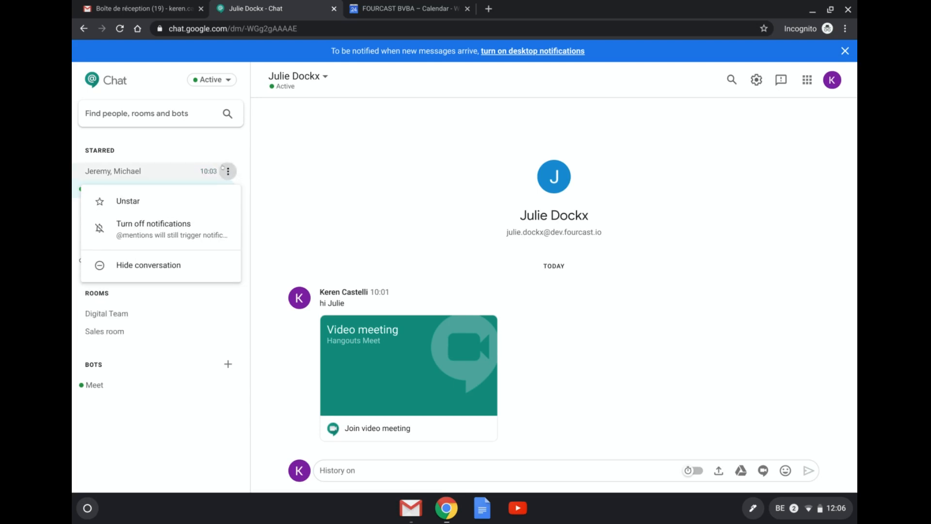
pyautogui.moveTo(173, 229)
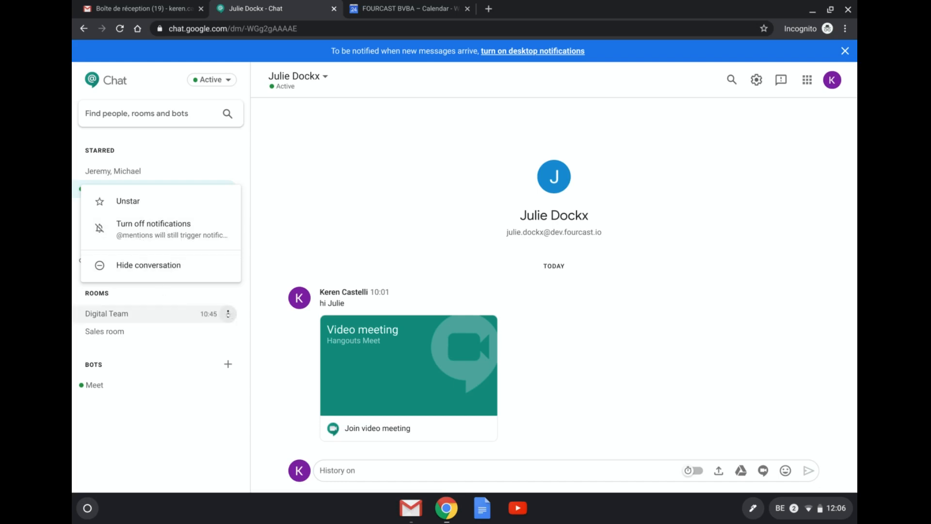
pyautogui.click(227, 313)
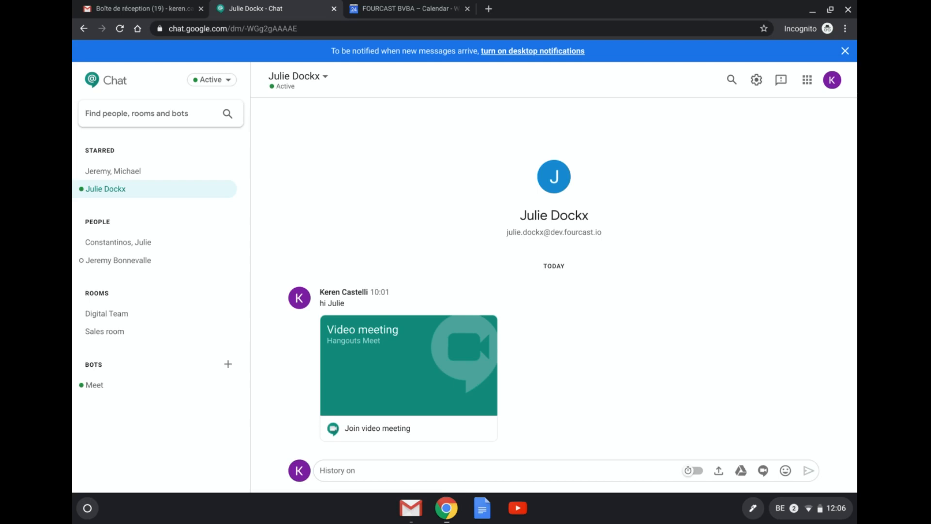
pyautogui.moveTo(210, 79)
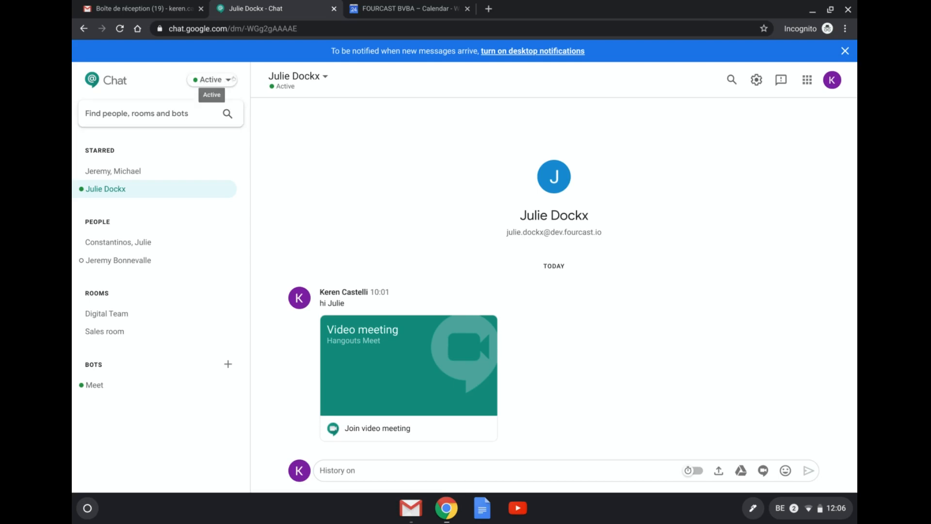
# View the mute-notification durations under the Active status without muting, then bring up the gear menu.
pyautogui.click(210, 79)
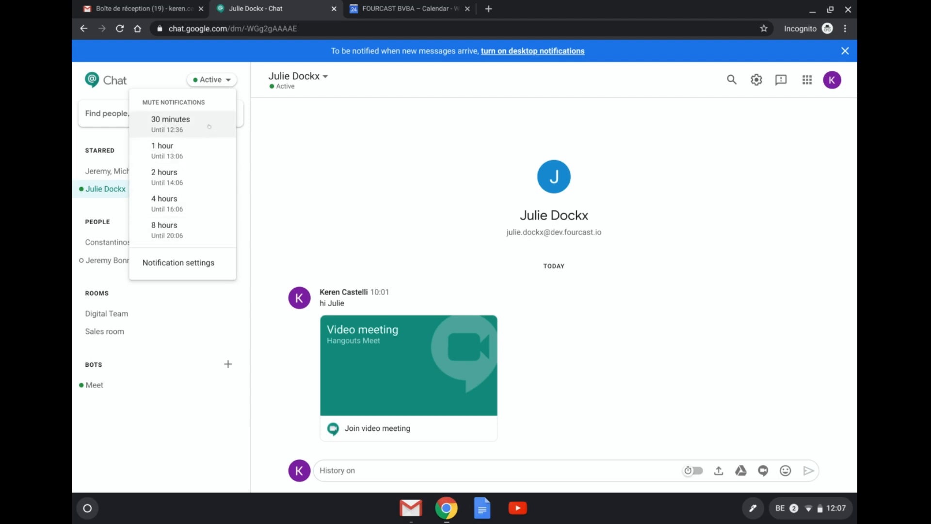
pyautogui.moveTo(171, 230)
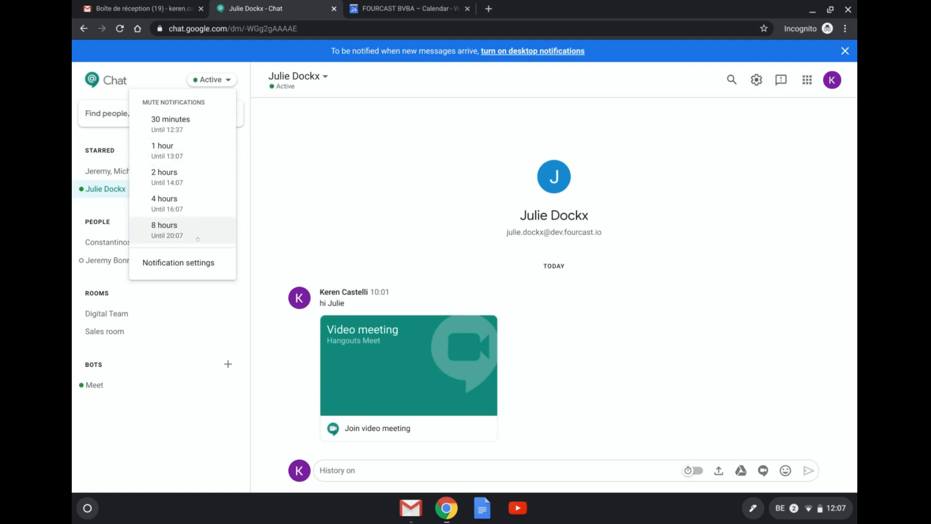
pyautogui.moveTo(207, 231)
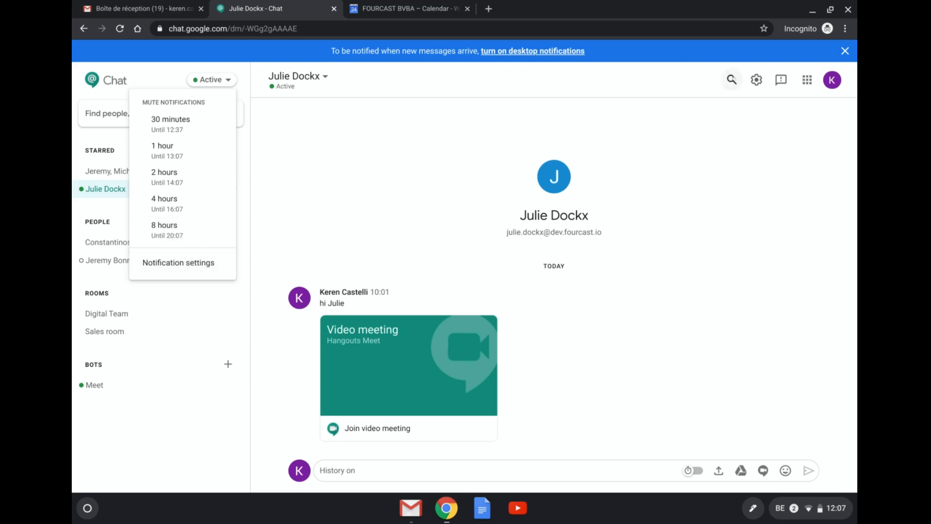
pyautogui.click(756, 79)
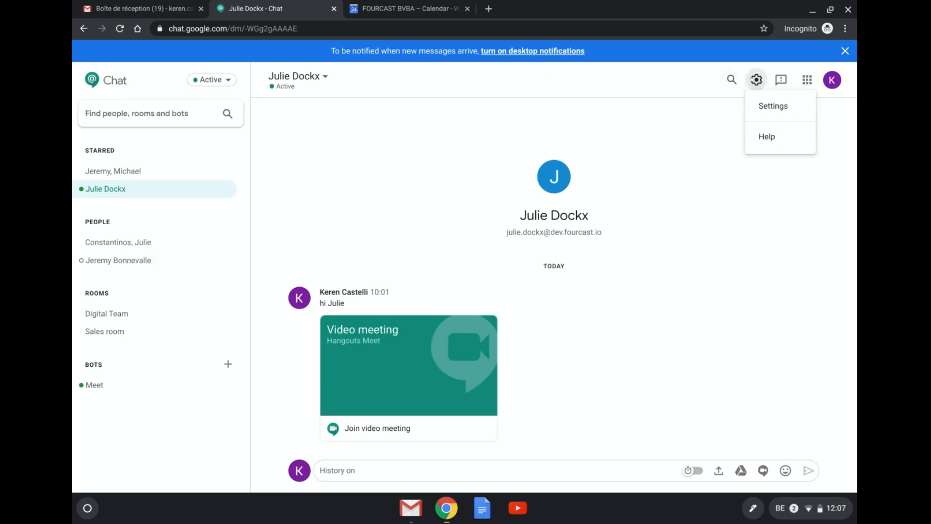
# Open the full Settings page showing web and desktop, mobile, email and Smart Reply notification preferences.
pyautogui.click(773, 106)
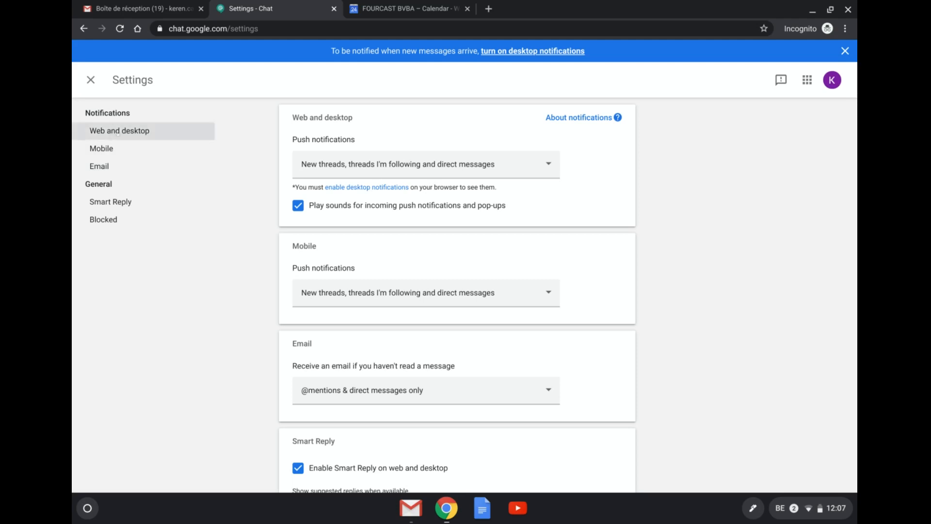
pyautogui.moveTo(116, 149)
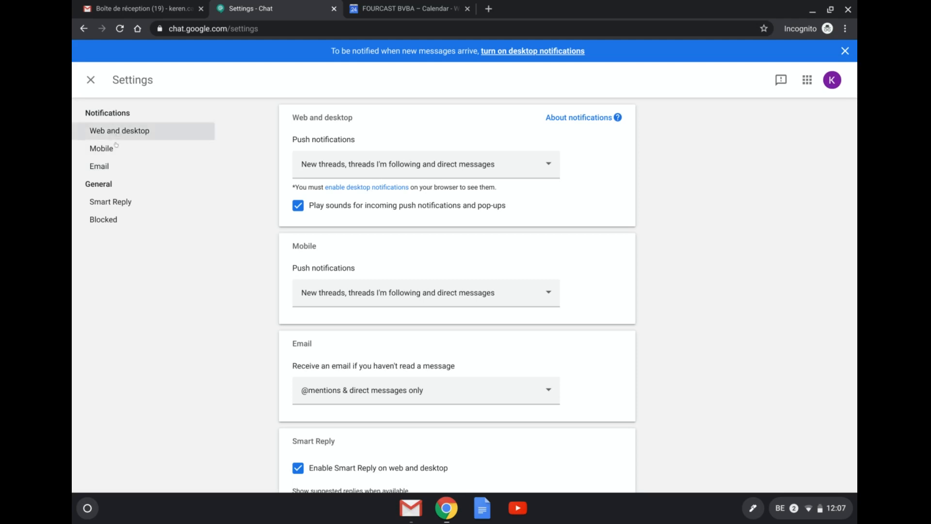
pyautogui.click(99, 165)
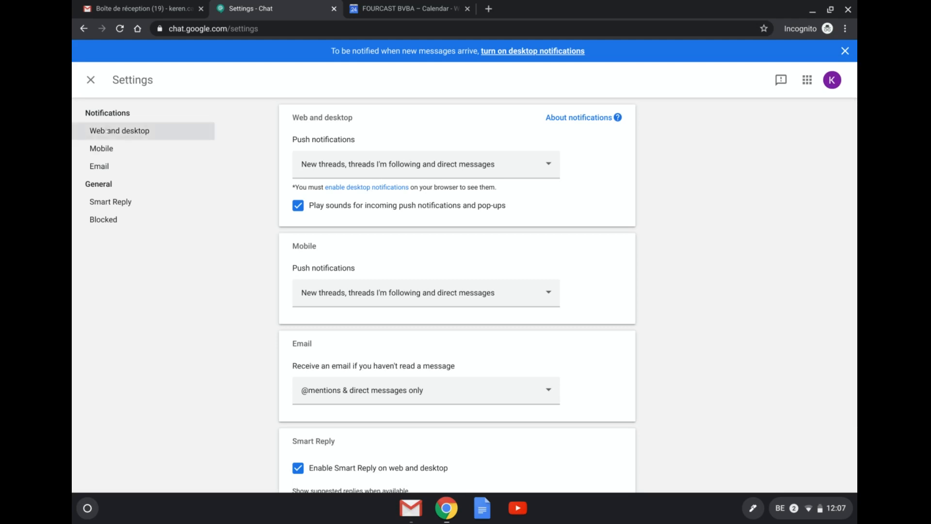
pyautogui.click(425, 164)
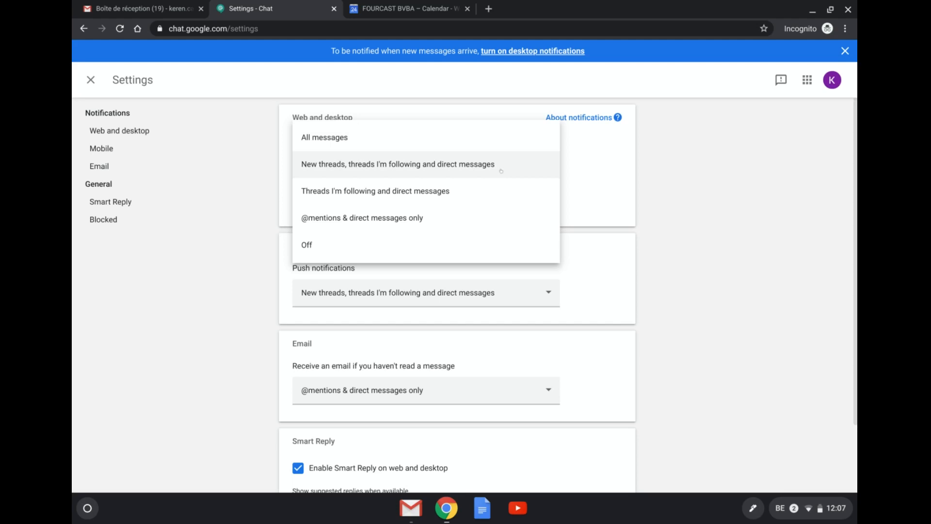
pyautogui.moveTo(496, 205)
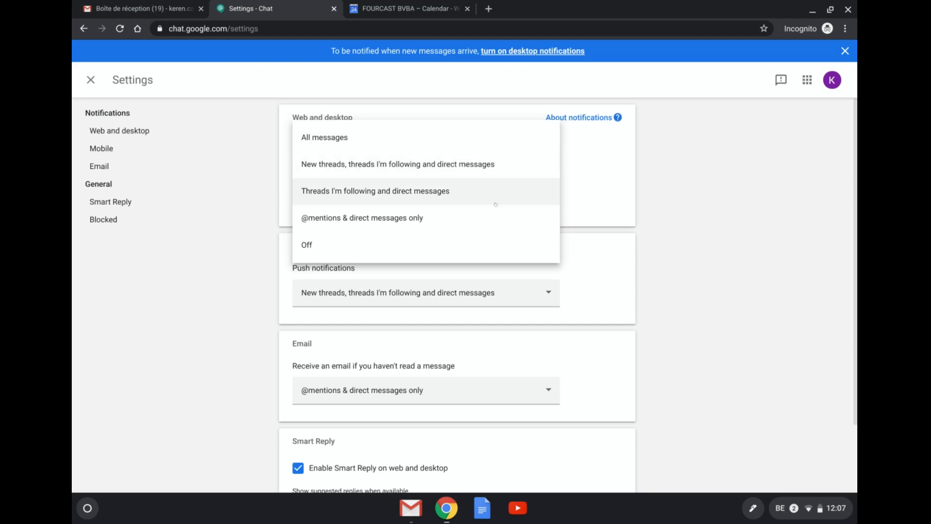
pyautogui.moveTo(495, 205)
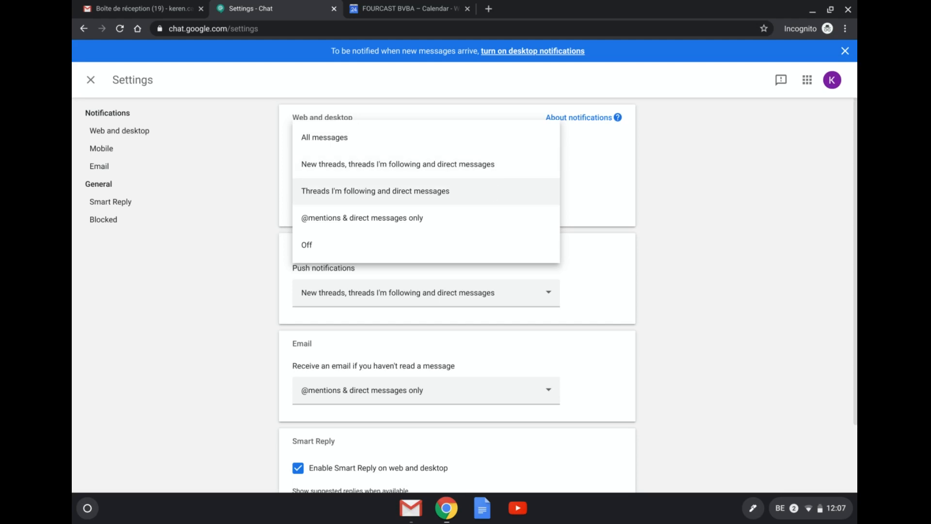
pyautogui.moveTo(489, 226)
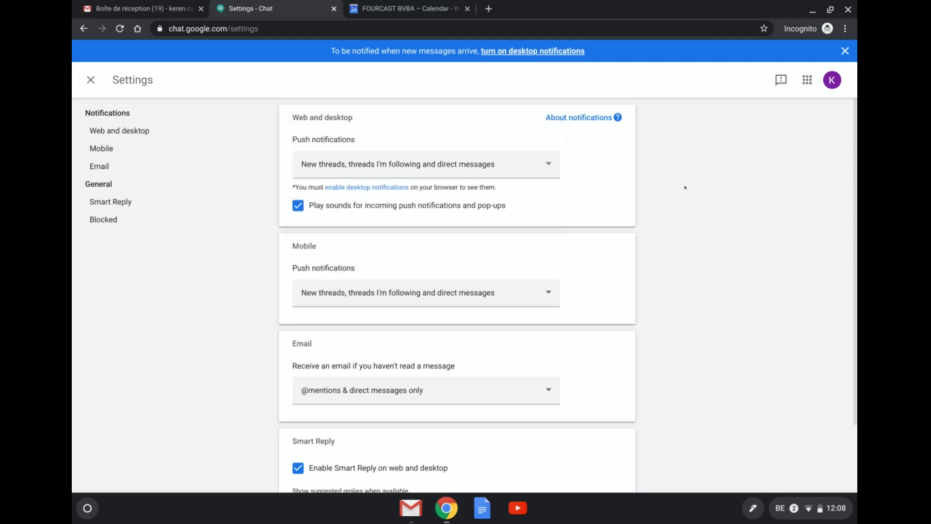
pyautogui.click(425, 292)
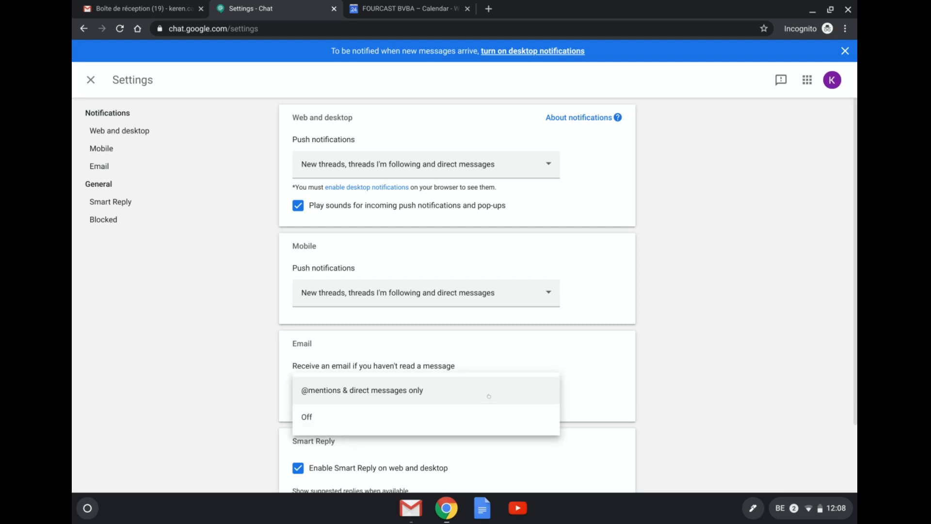
pyautogui.click(362, 390)
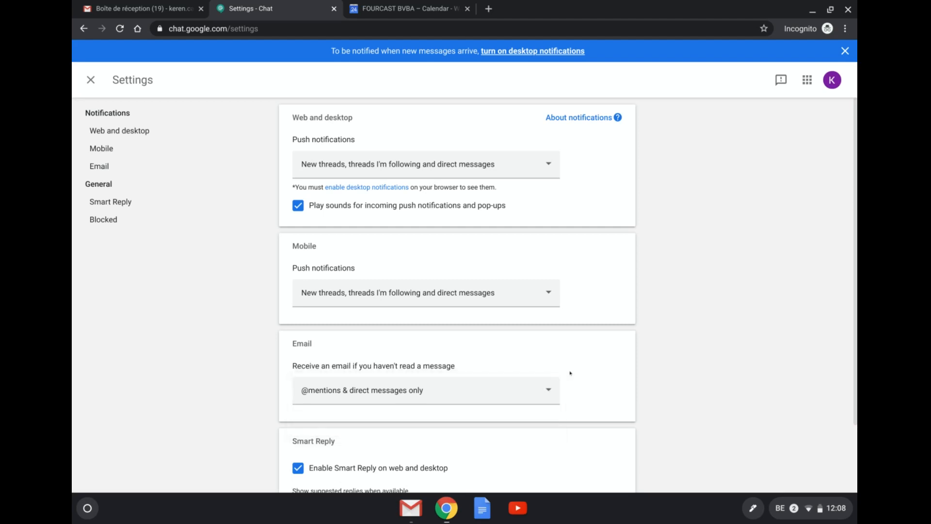
pyautogui.click(425, 390)
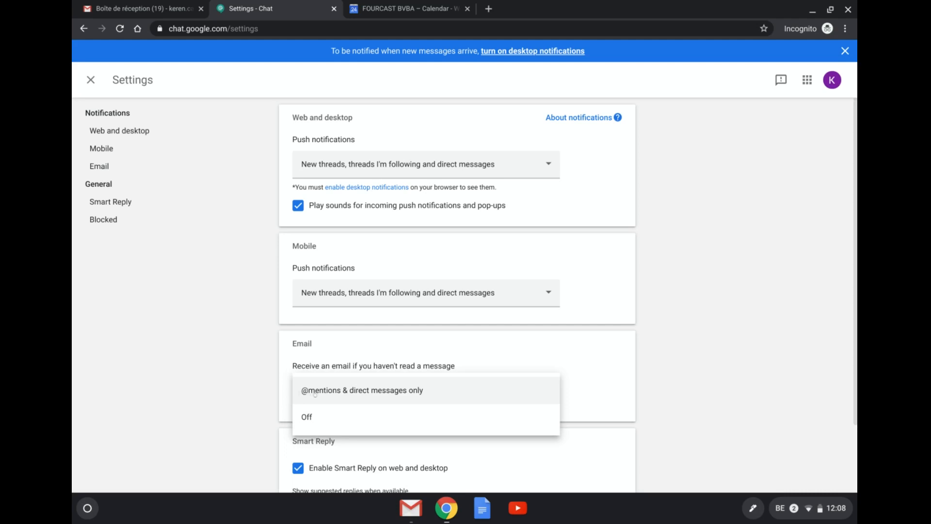
pyautogui.moveTo(306, 416)
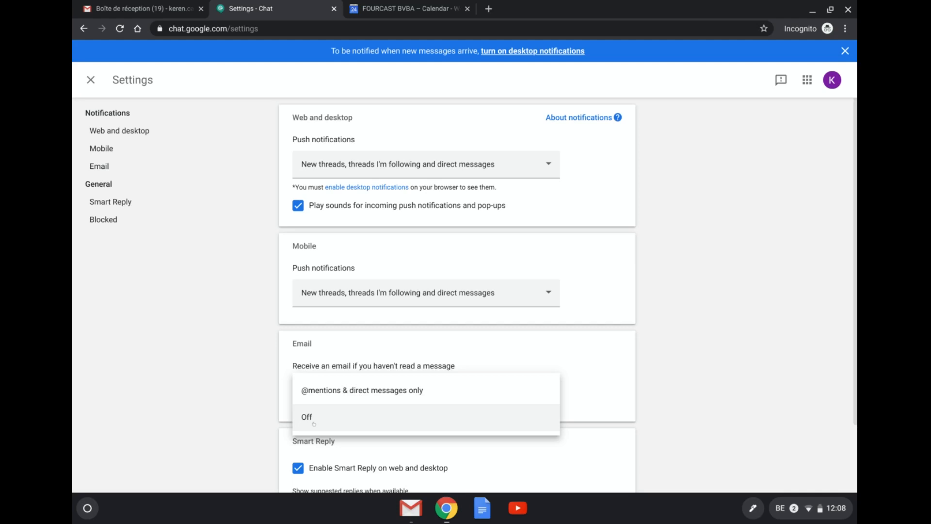
pyautogui.moveTo(620, 408)
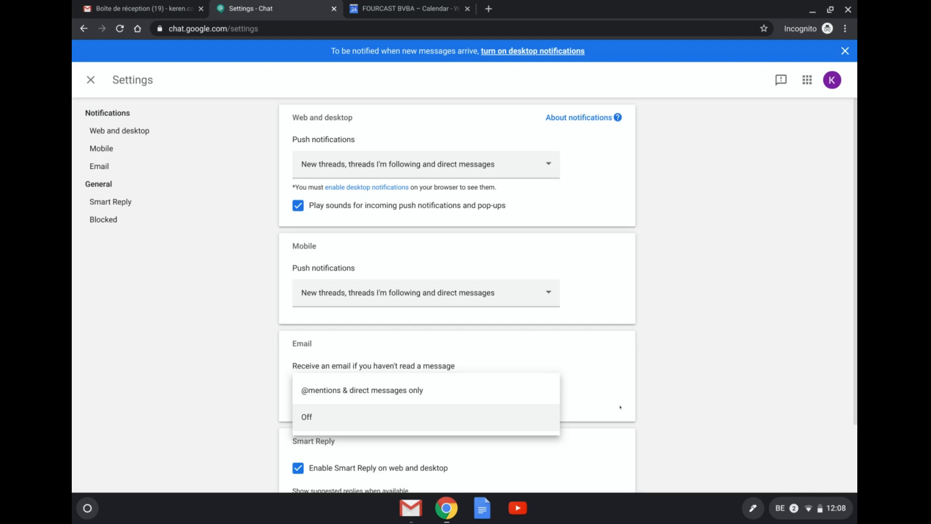
pyautogui.moveTo(491, 390)
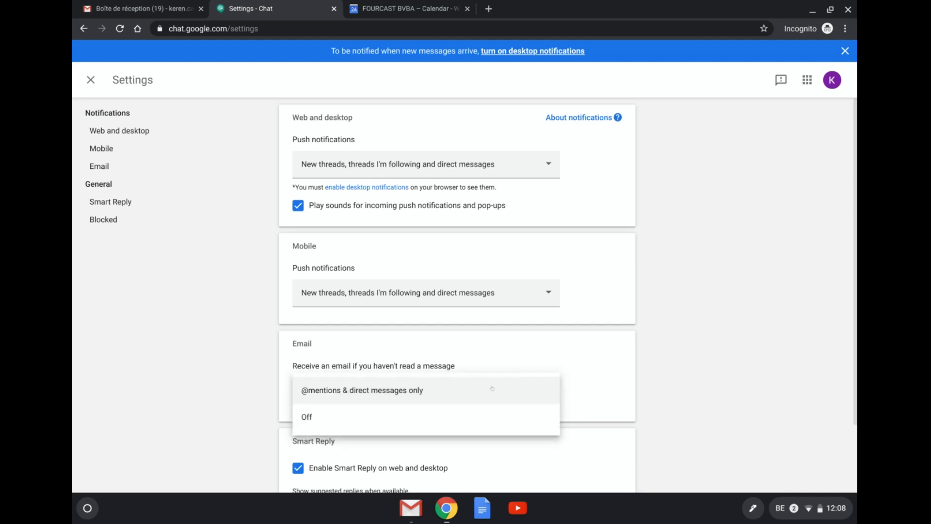
pyautogui.click(361, 390)
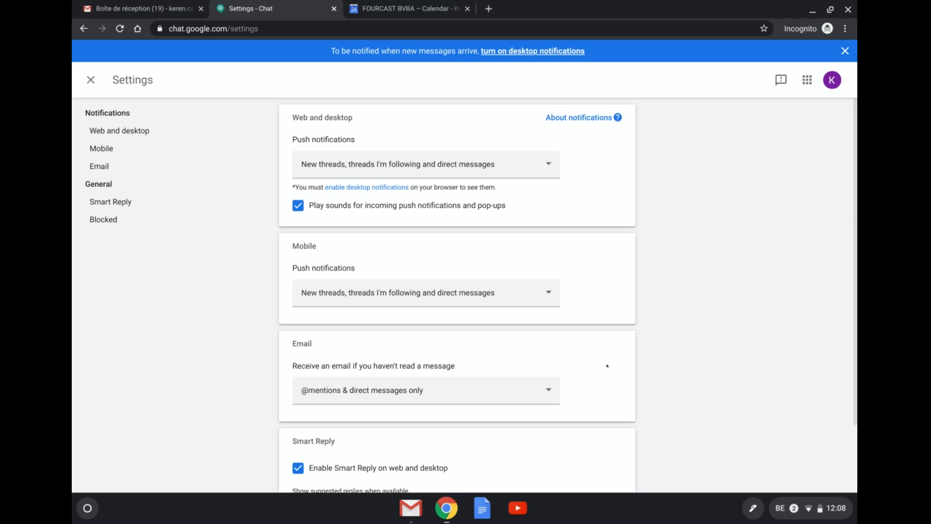
pyautogui.moveTo(91, 80)
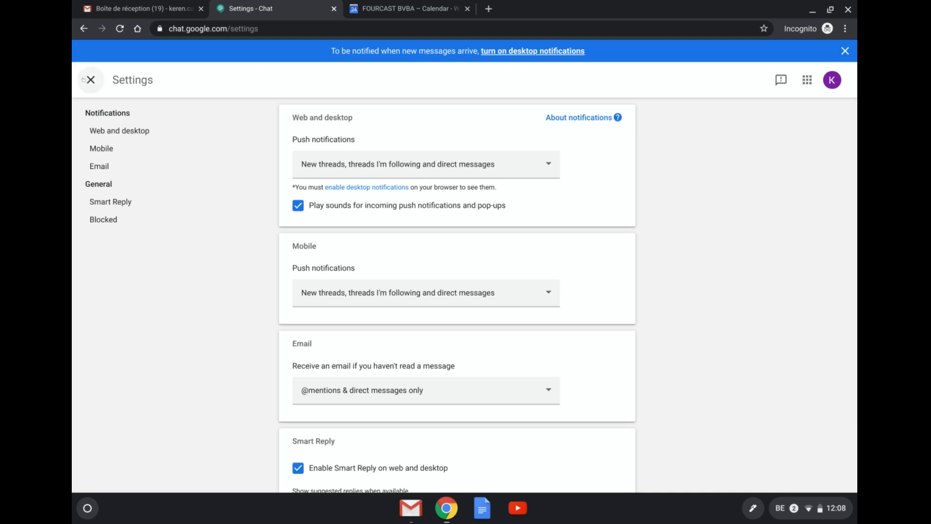
pyautogui.click(89, 80)
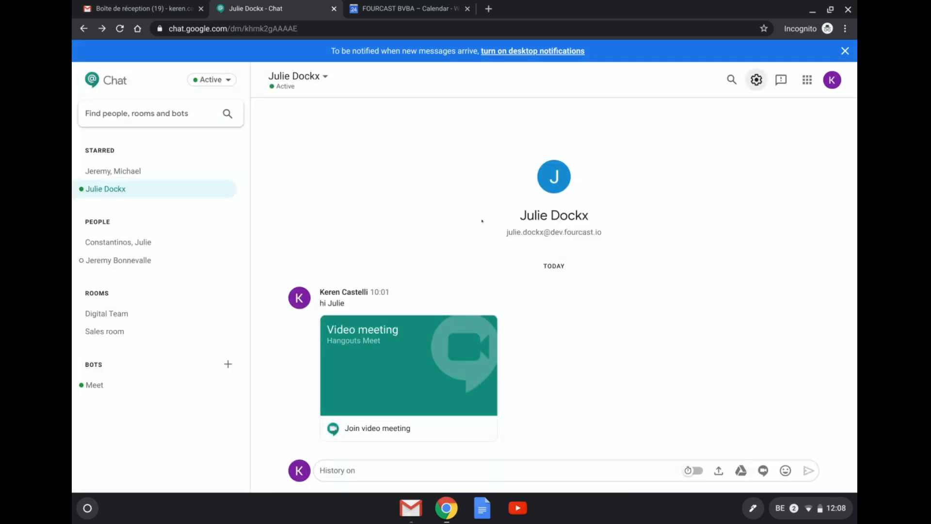